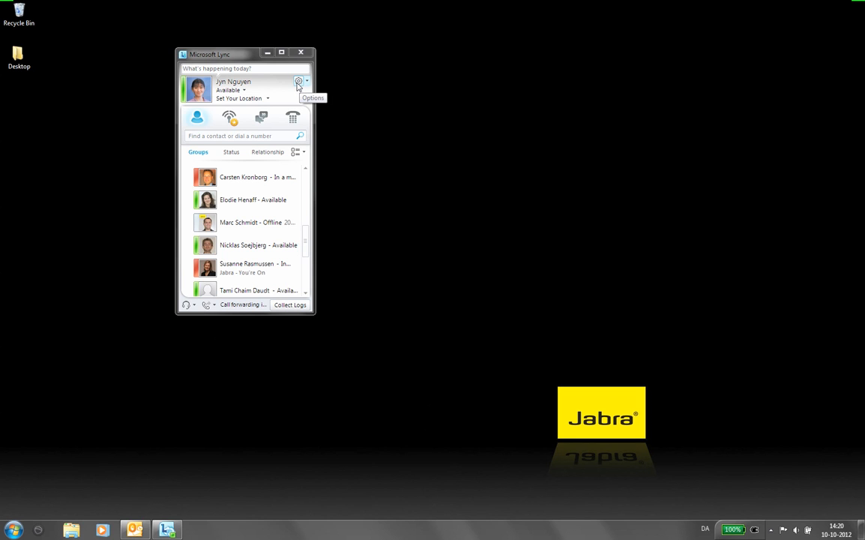
# Open Lync Options at the Audio Device page showing the Jabra PRO 9460 headset
pyautogui.click(298, 82)
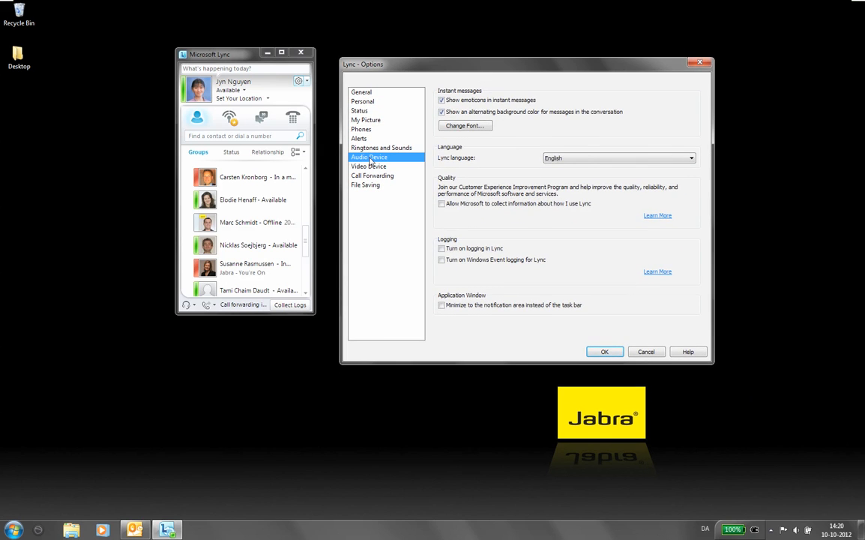
pyautogui.click(368, 156)
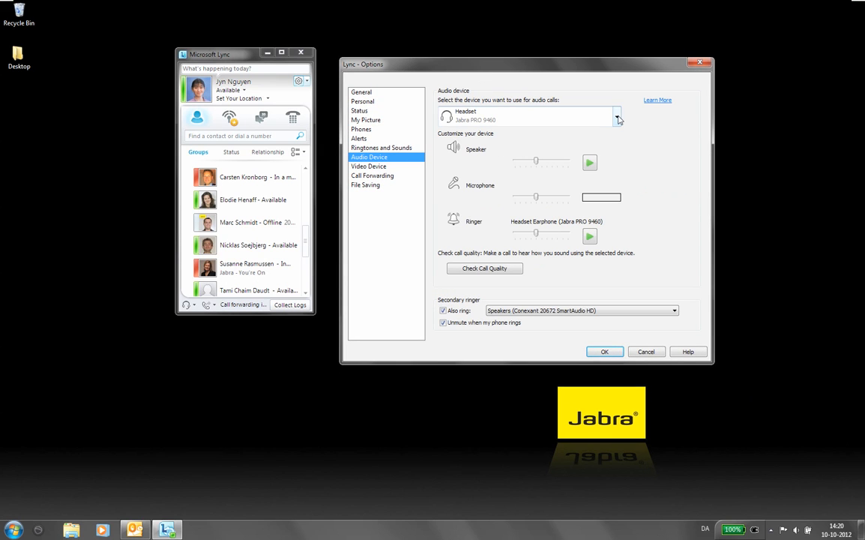
pyautogui.click(618, 116)
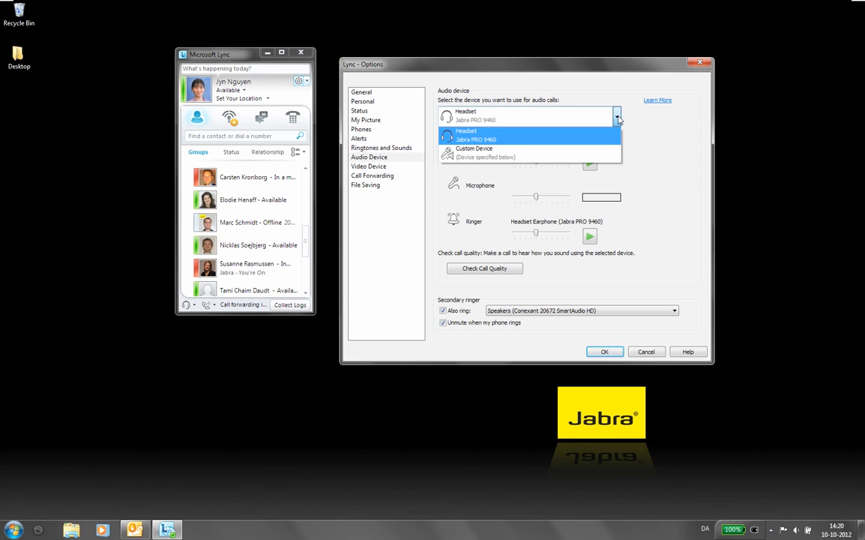
pyautogui.moveTo(531, 139)
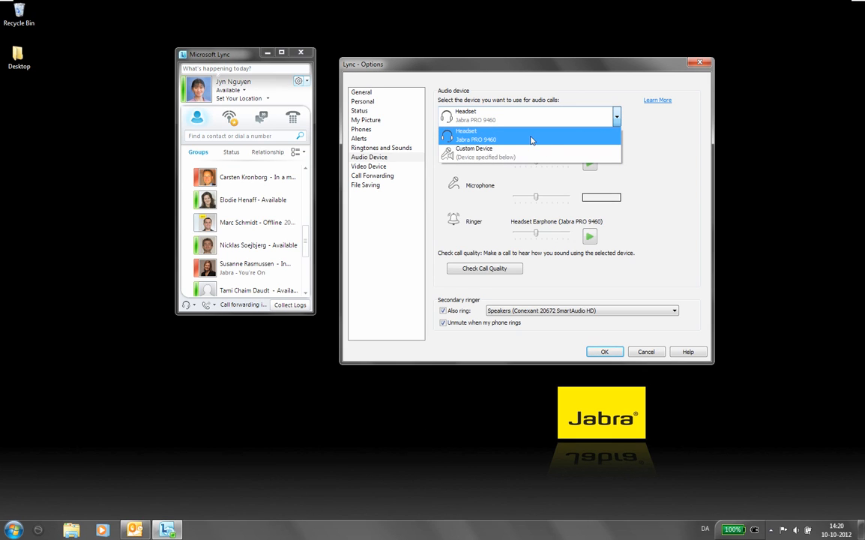
pyautogui.click(475, 136)
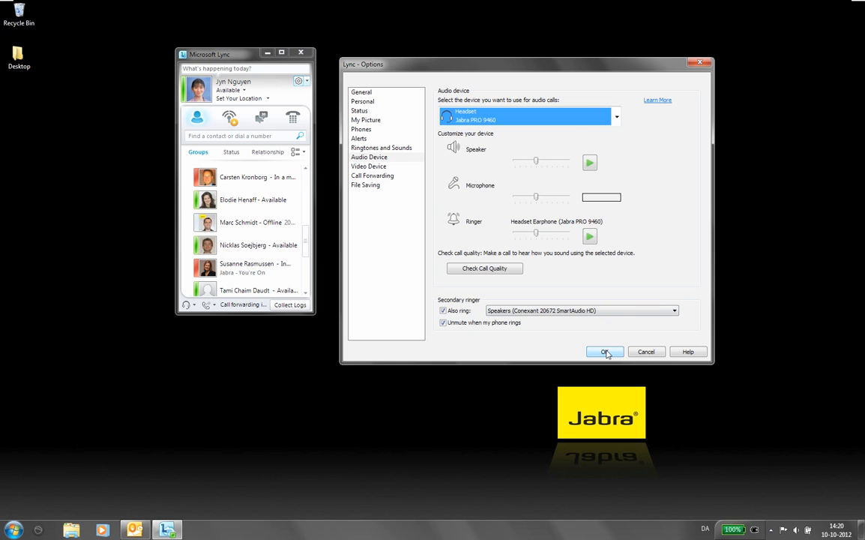
pyautogui.click(604, 351)
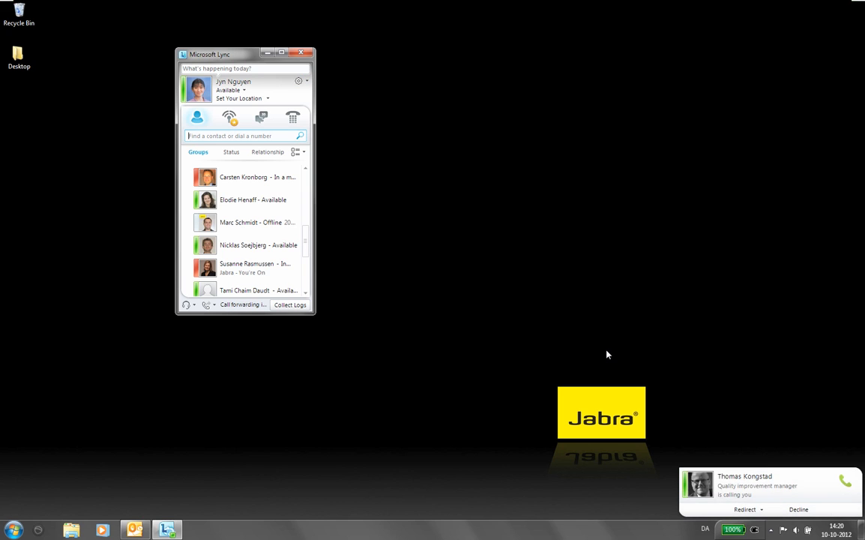
pyautogui.moveTo(748, 284)
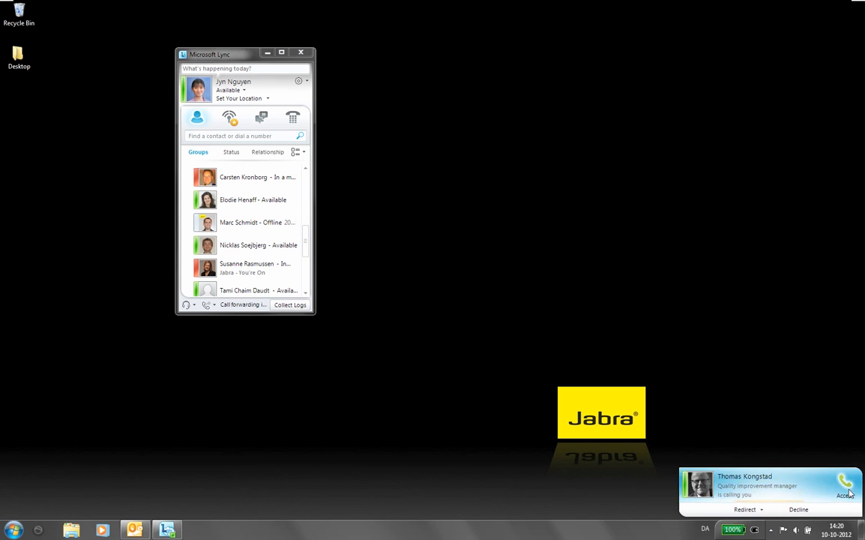
pyautogui.click(845, 490)
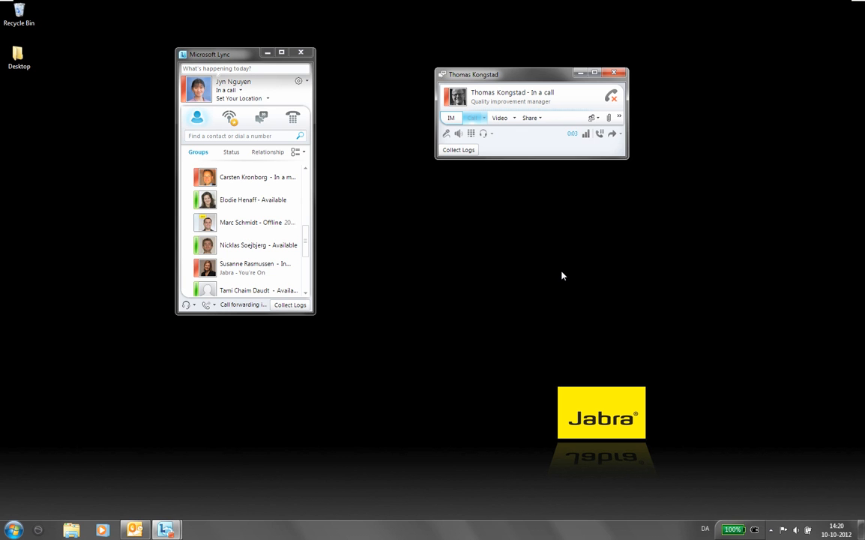
pyautogui.moveTo(460, 195)
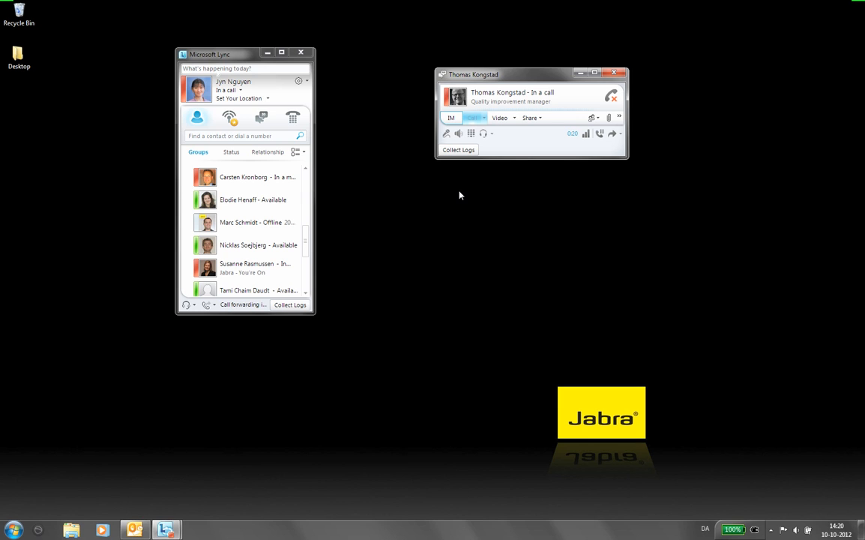
pyautogui.moveTo(448, 134)
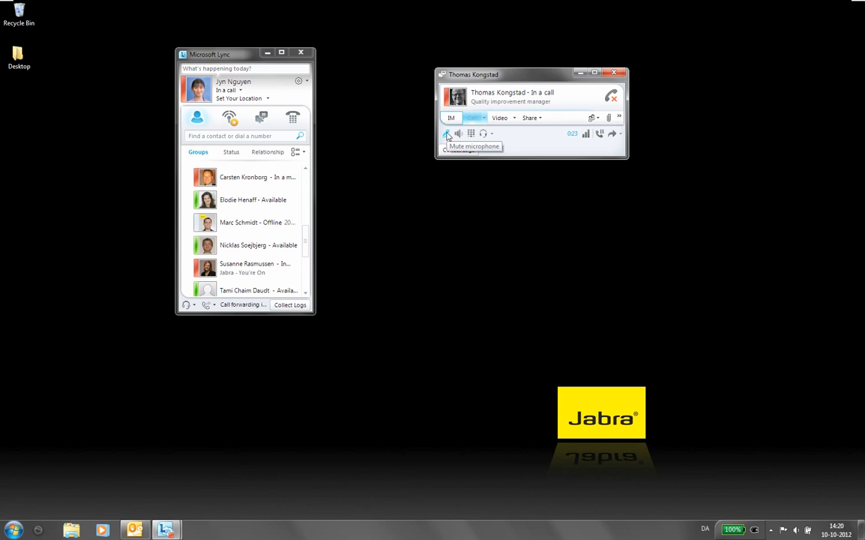